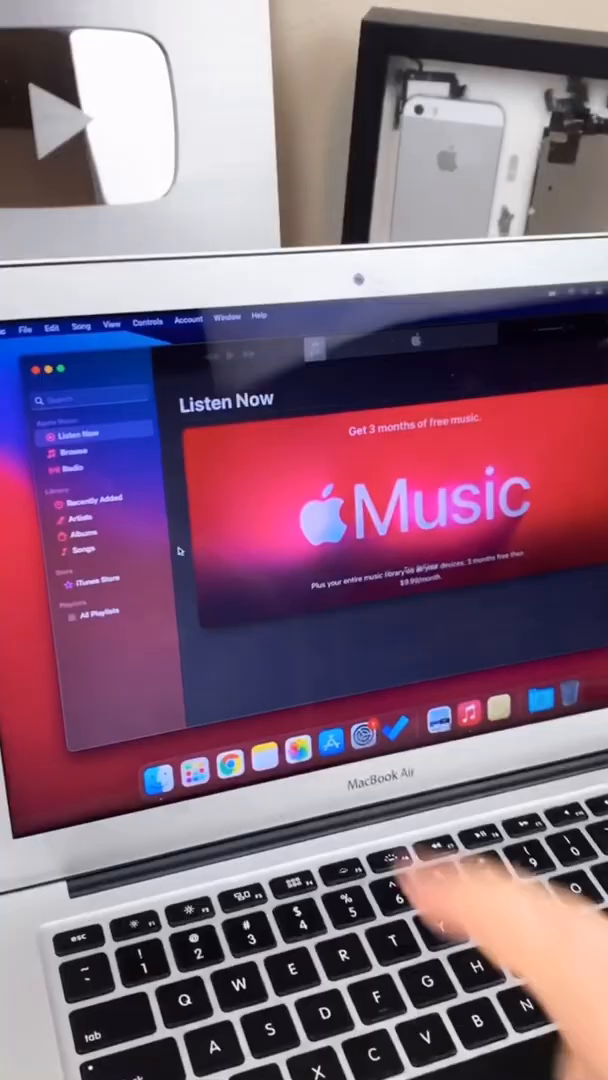
- Sign out of the Apple Music account so the Account menu offers Sign In again
{"action": "left_click", "coordinate": [188, 318]}
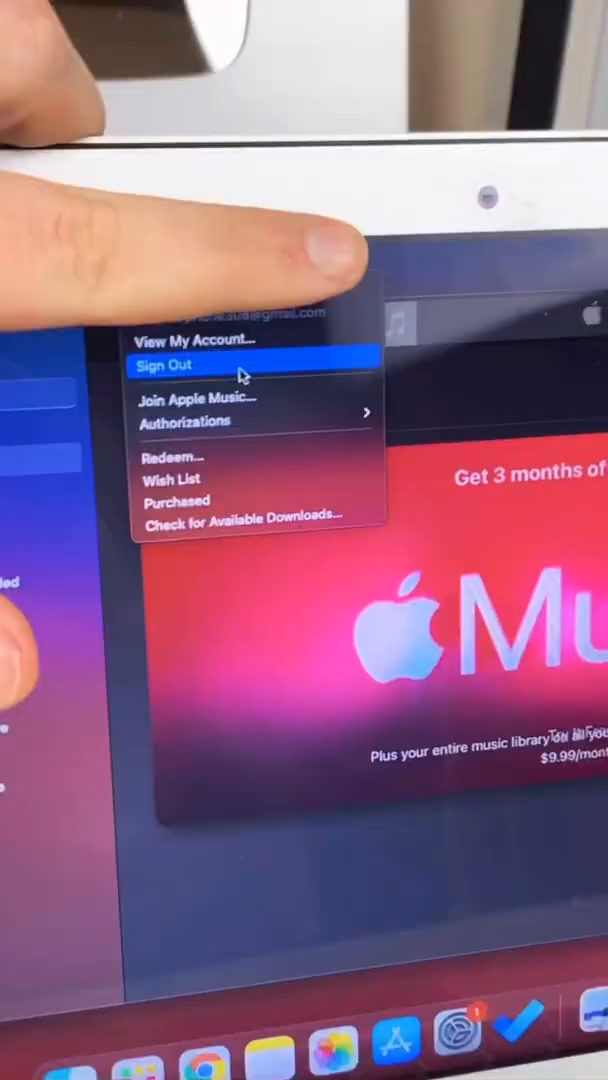
{"action": "left_click", "coordinate": [164, 364]}
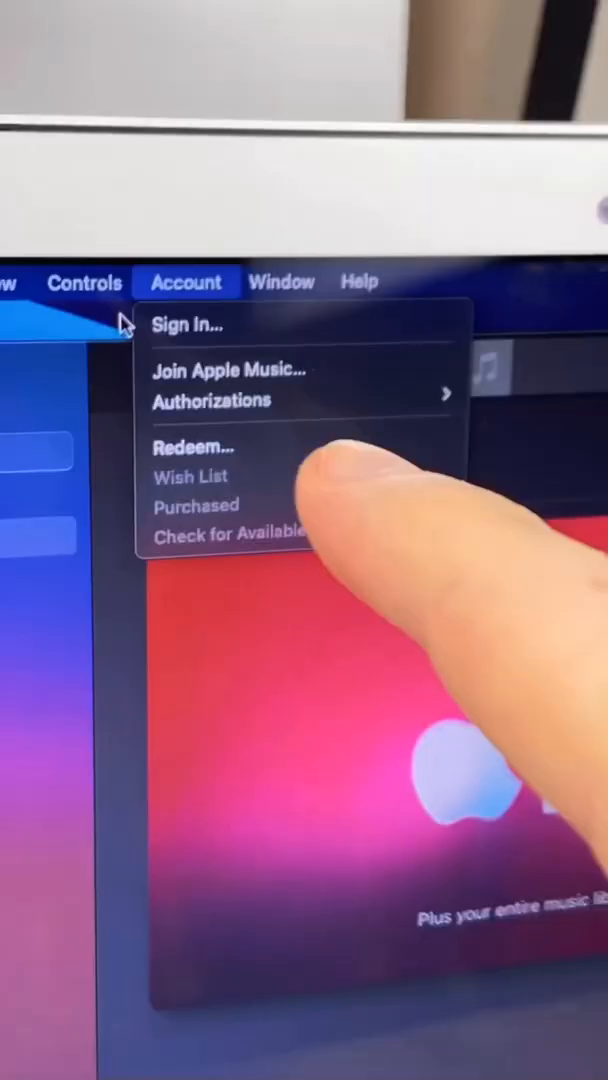